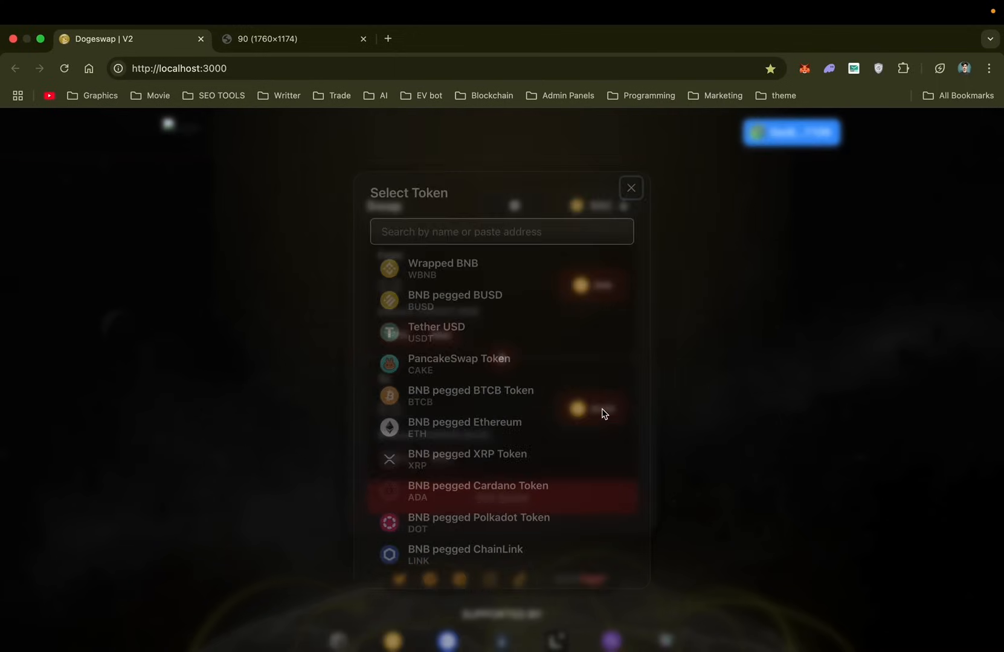
{"action": "scroll", "scroll_direction": "down", "scroll_amount": 3}
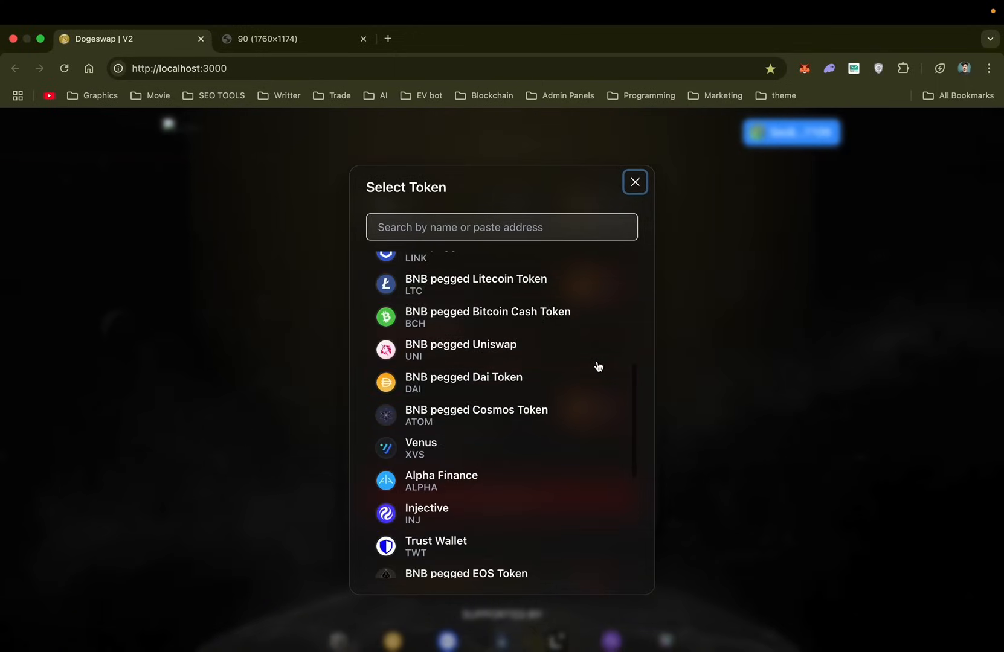